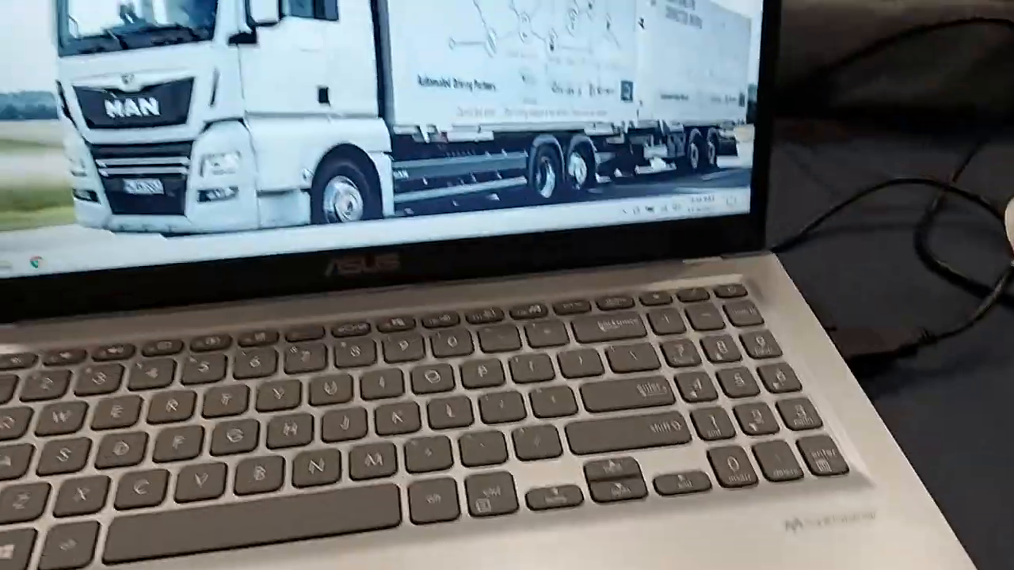
- Launch Presto! PageManager from its desktop icon to reach the PaperStream IP scanner settings
{"action": "left_click", "coordinate": [135, 217]}
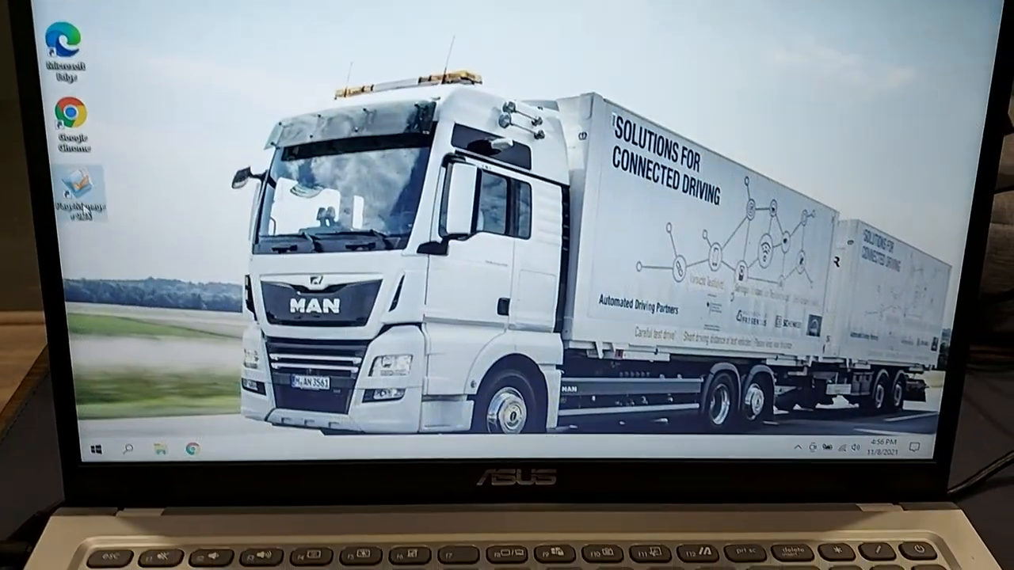
{"action": "double_click", "coordinate": [79, 194]}
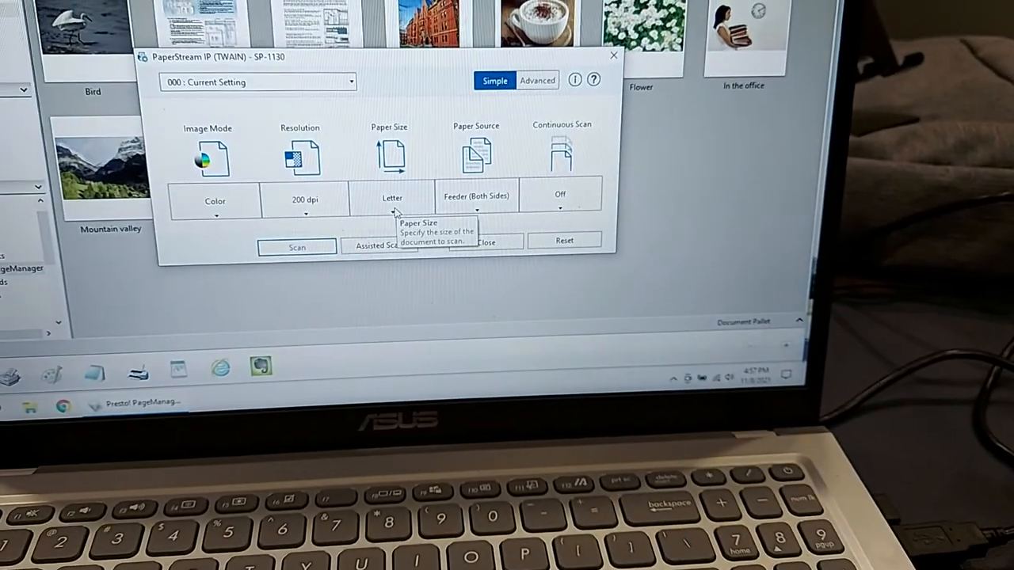
- Set paper size to A4, keeping Feeder (Both Sides) and 200 dpi resolution
{"action": "left_click", "coordinate": [392, 198]}
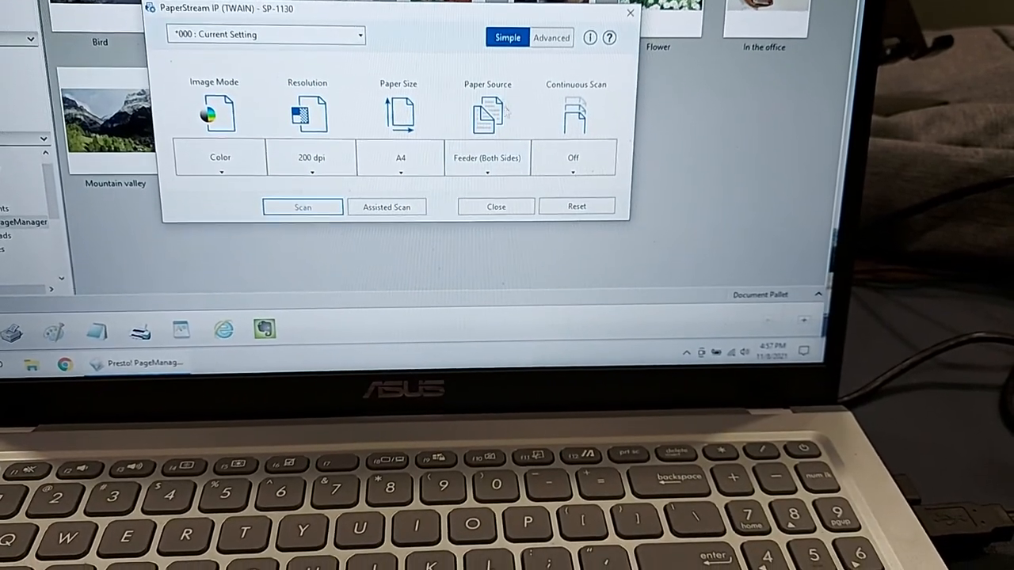
{"action": "left_click", "coordinate": [488, 158]}
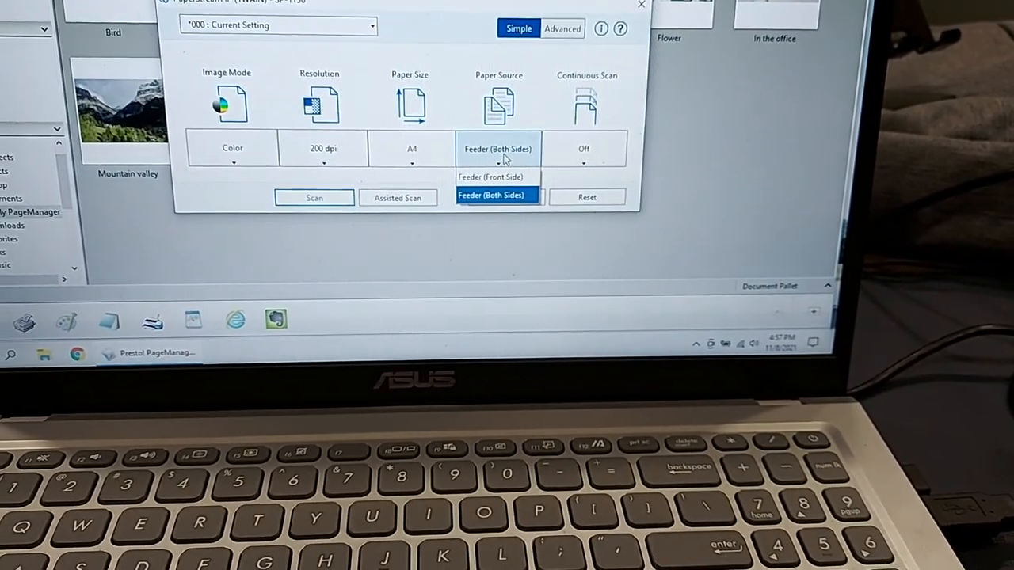
{"action": "left_click", "coordinate": [493, 195]}
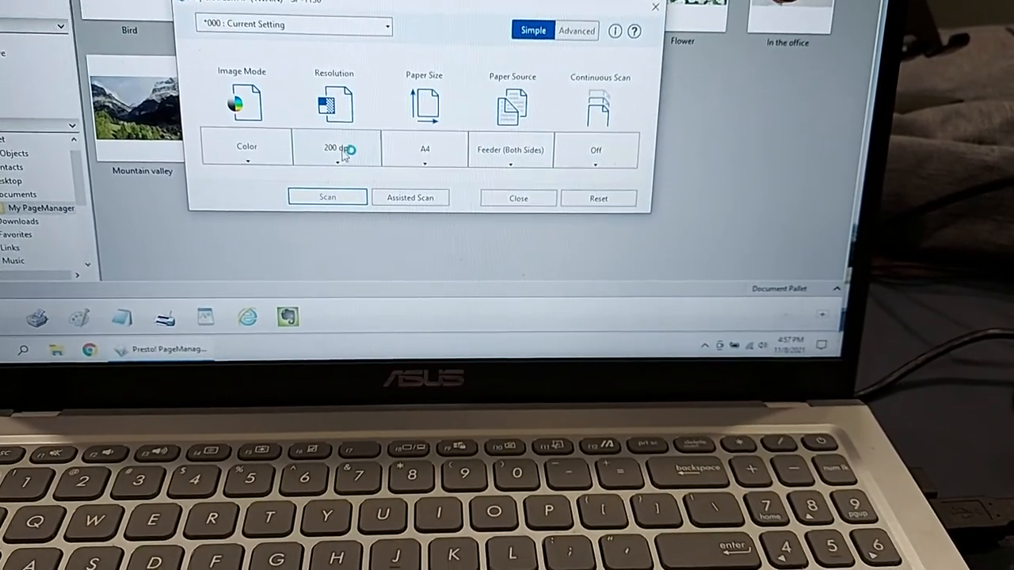
{"action": "left_click", "coordinate": [338, 149]}
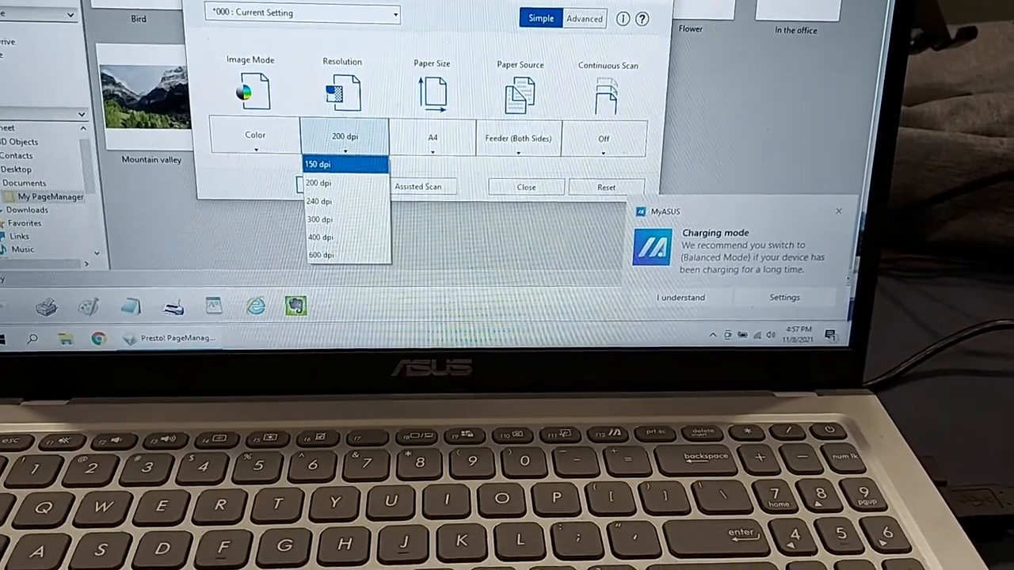
{"action": "left_click", "coordinate": [317, 182]}
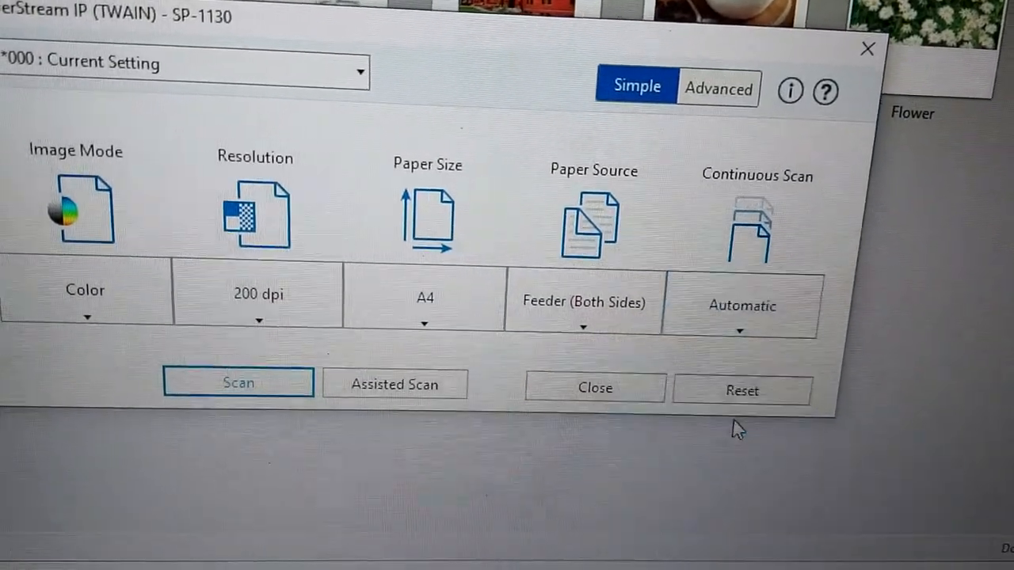
- Switch Paper Source to Feeder (Front Side) and Image Mode to Automatic Color Detection
{"action": "left_click", "coordinate": [584, 301]}
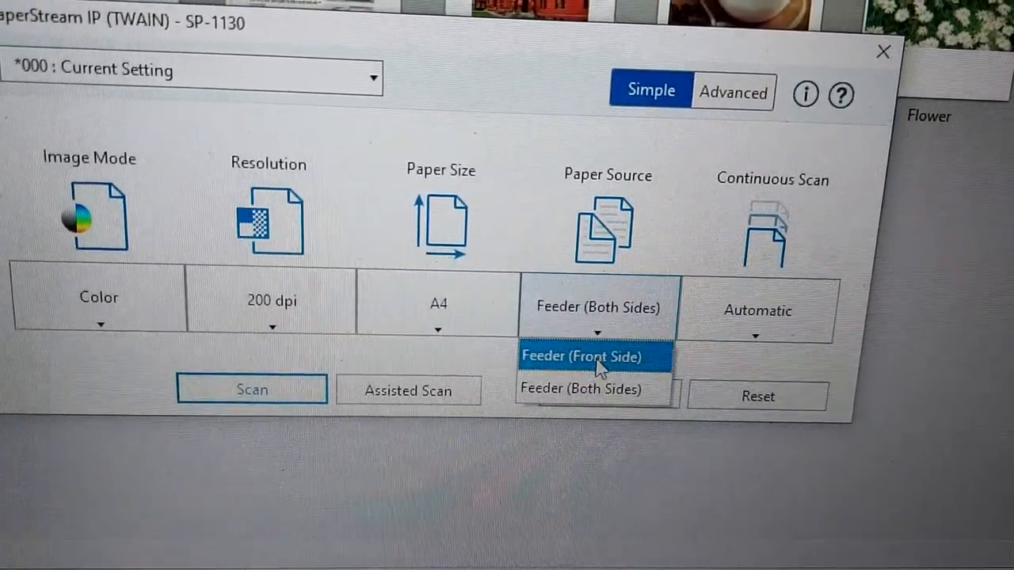
{"action": "left_click", "coordinate": [581, 355]}
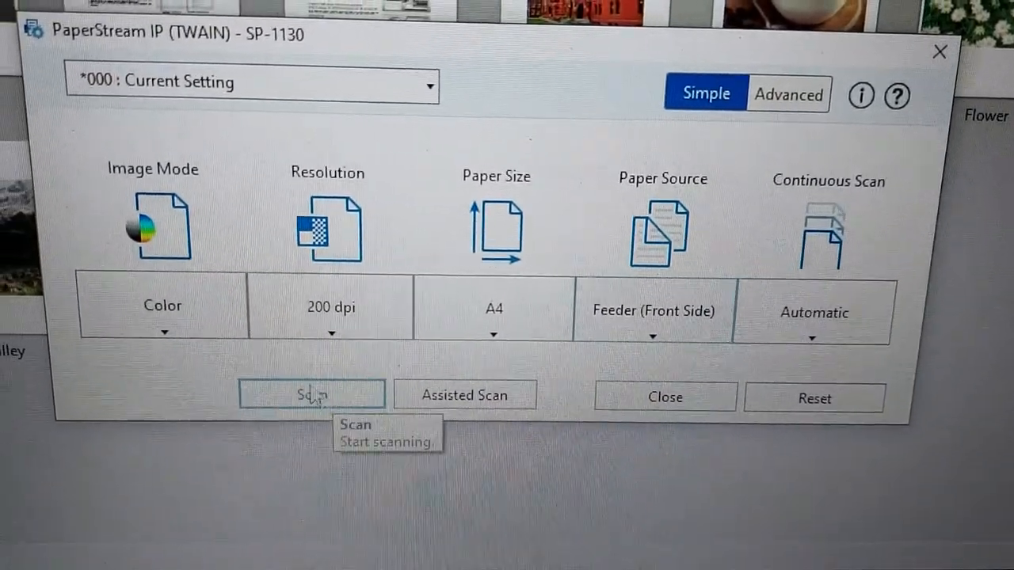
{"action": "left_click", "coordinate": [163, 305]}
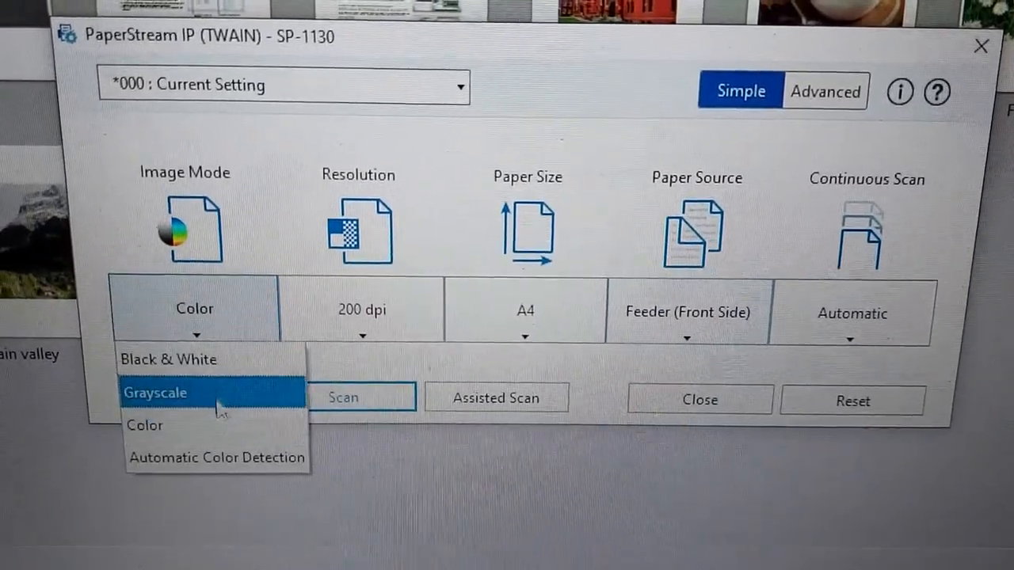
{"action": "left_click", "coordinate": [216, 457]}
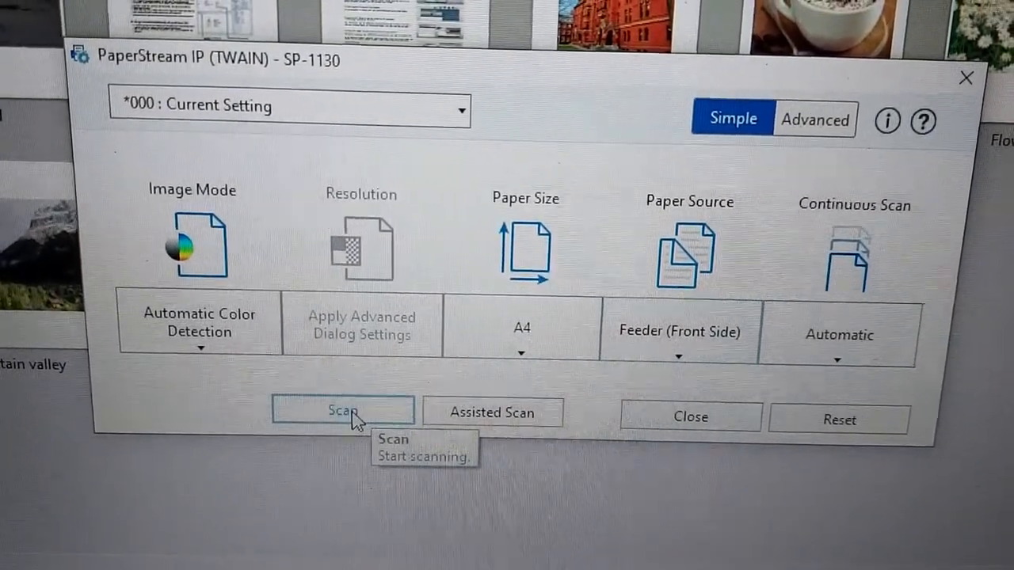
- Run the scan through the feeder for the invoice pages
{"action": "left_click", "coordinate": [342, 412]}
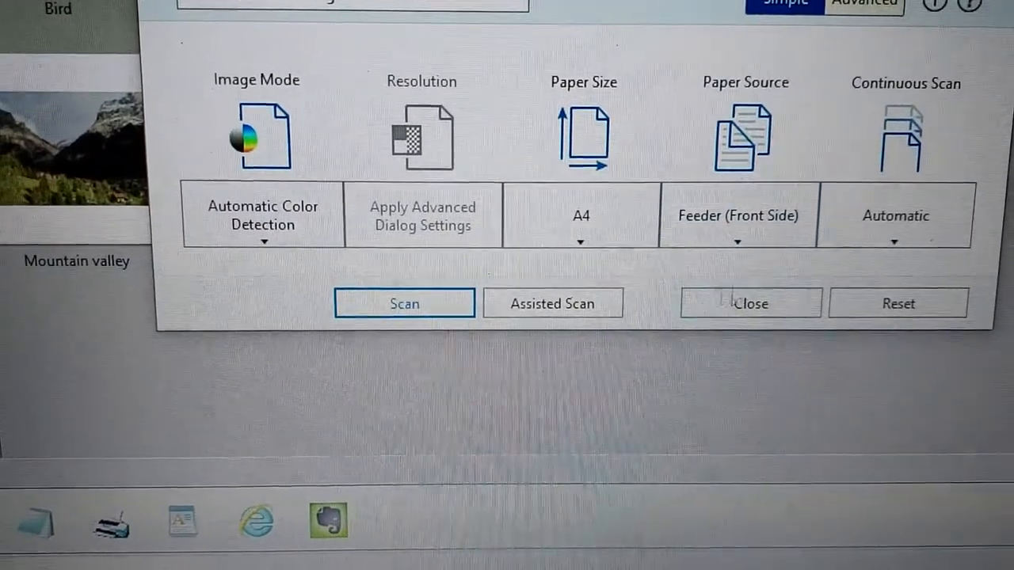
- Close the PaperStream IP dialog to return to the library
{"action": "left_click", "coordinate": [749, 303]}
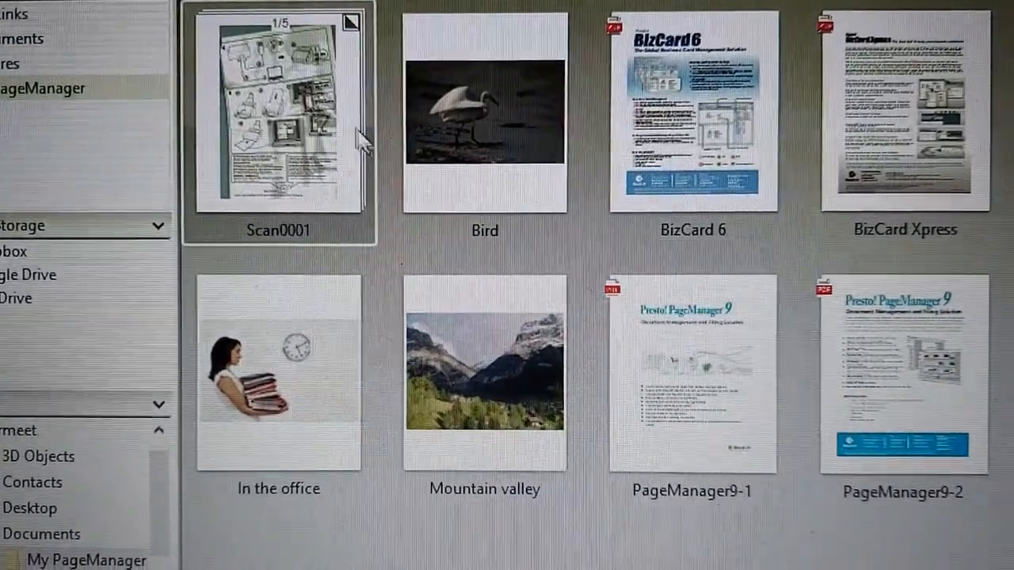
- Open the Scan0001 document to view the KAMAL TRADING challan page
{"action": "double_click", "coordinate": [278, 109]}
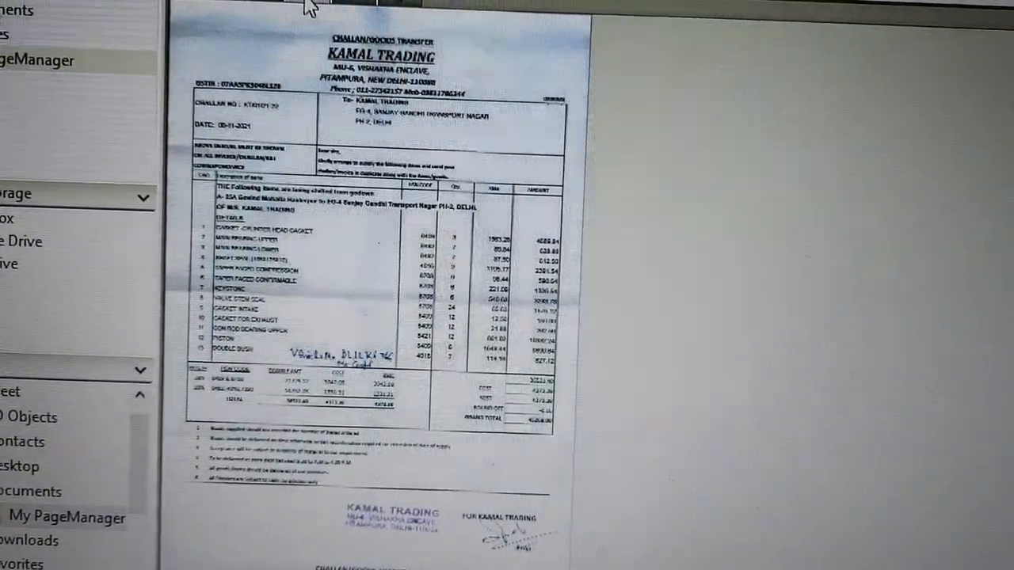